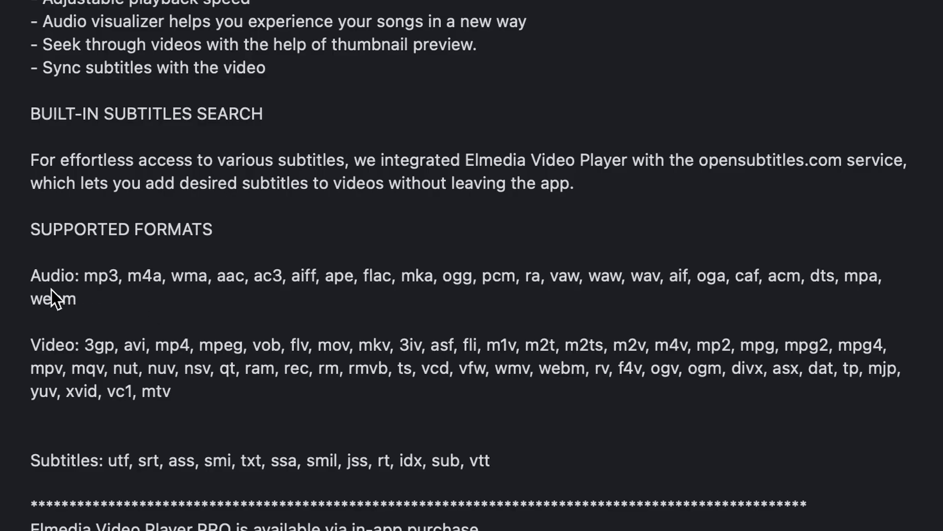
mouse_move(709, 420)
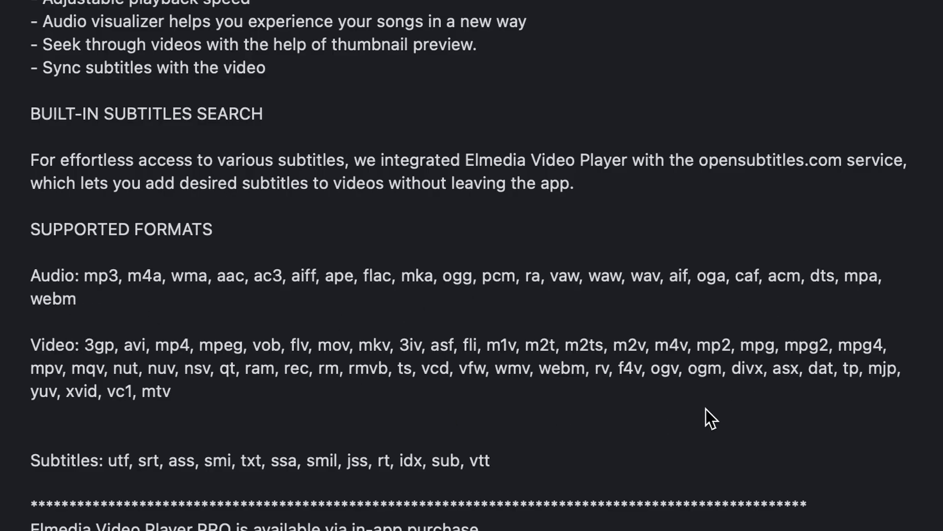
mouse_move(751, 351)
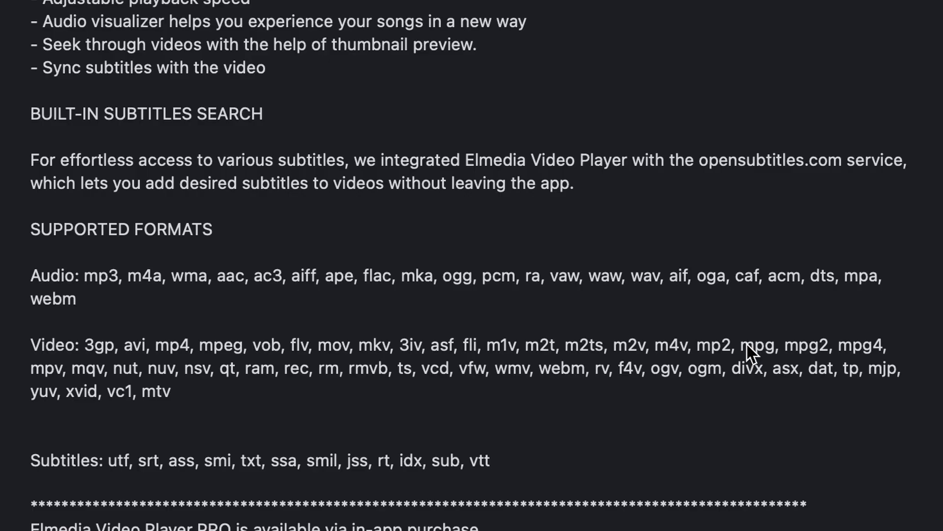
Scroll the Elmedia Video Player App Store page down to its reviews and back up.
scroll(down, 3)
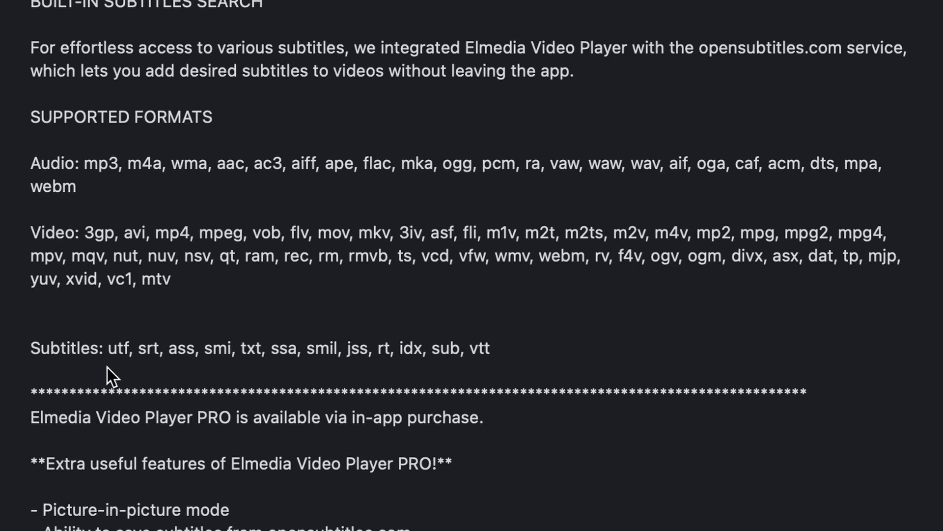
mouse_move(187, 355)
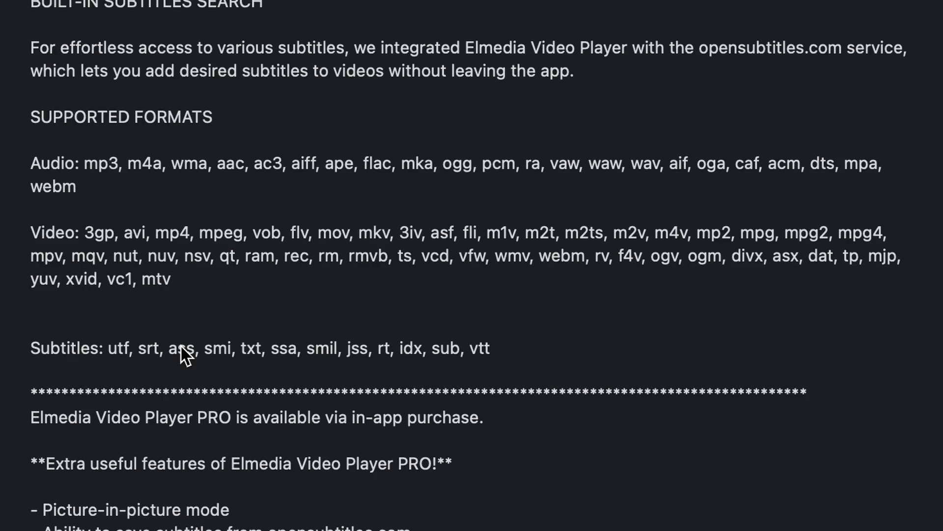
scroll(up, 3)
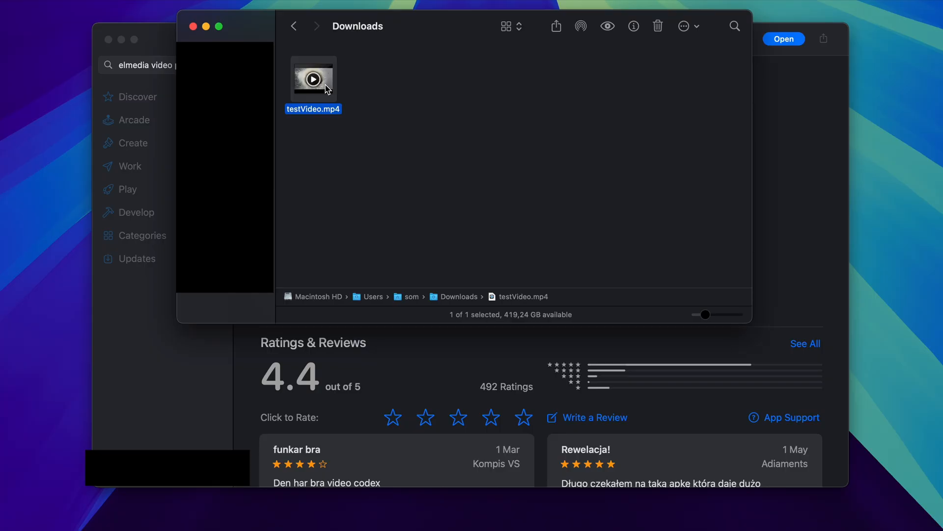
From testVideo.mp4's context menu choose Open With > Other… to pick another application.
right_click(313, 79)
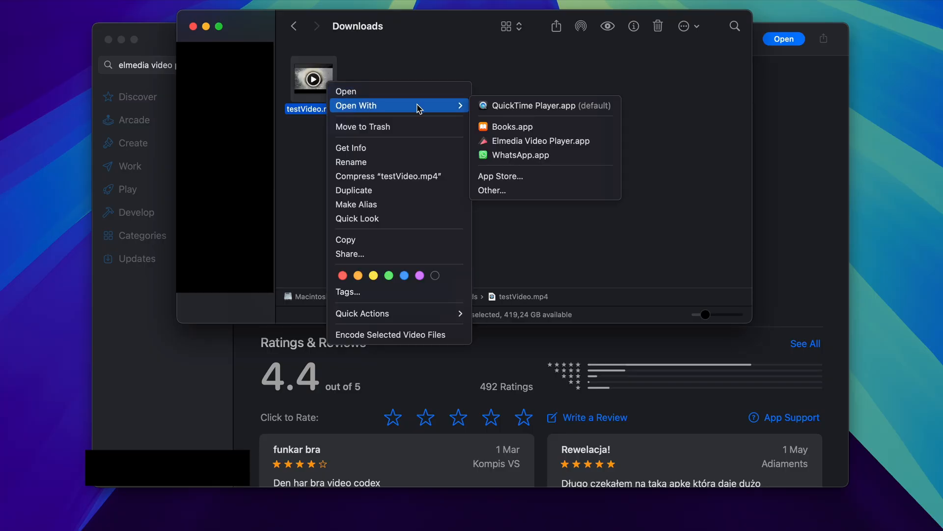
mouse_move(521, 154)
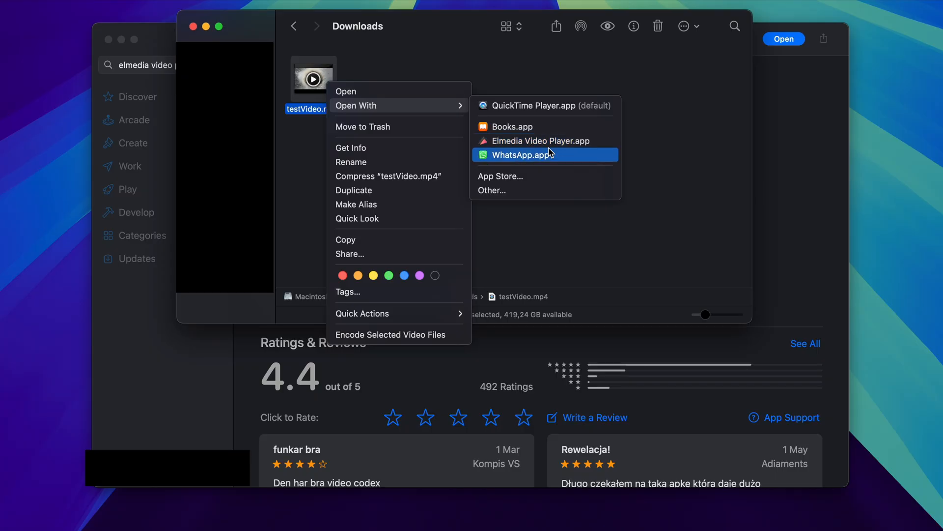
mouse_move(559, 117)
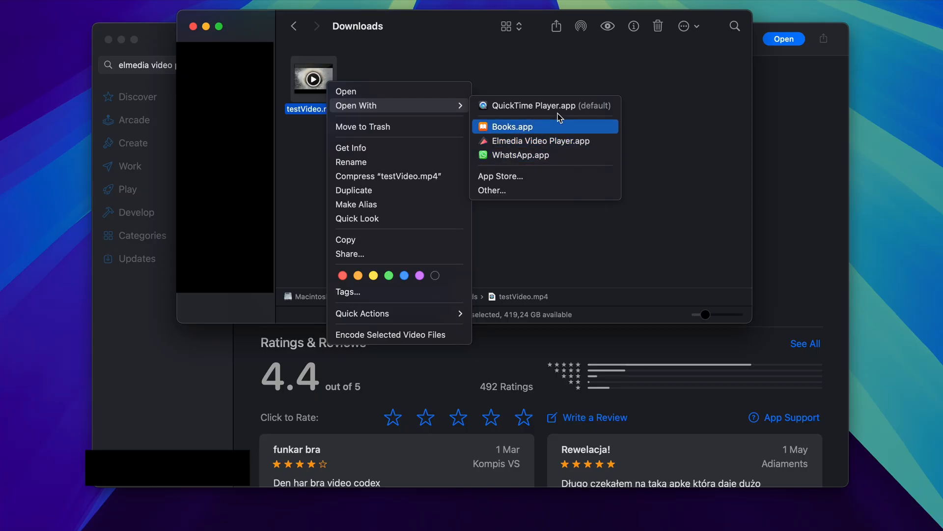
mouse_move(548, 105)
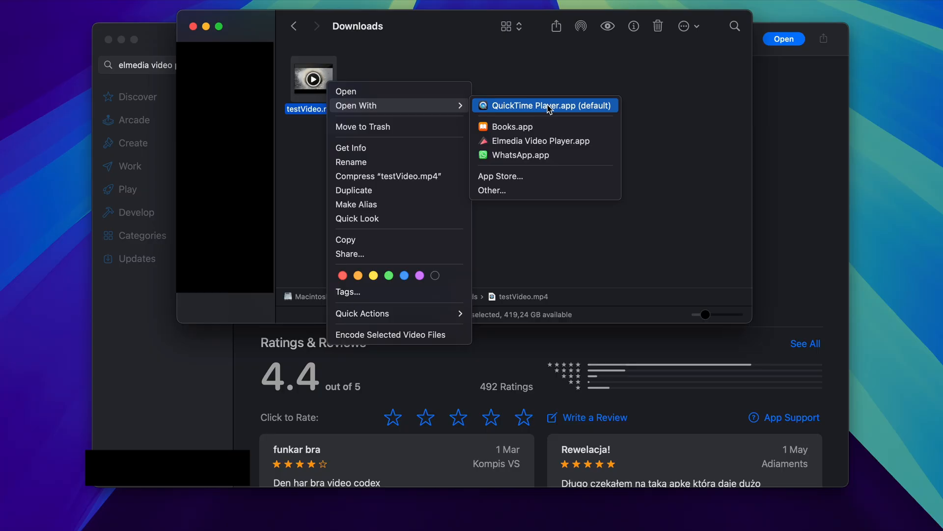
mouse_move(508, 190)
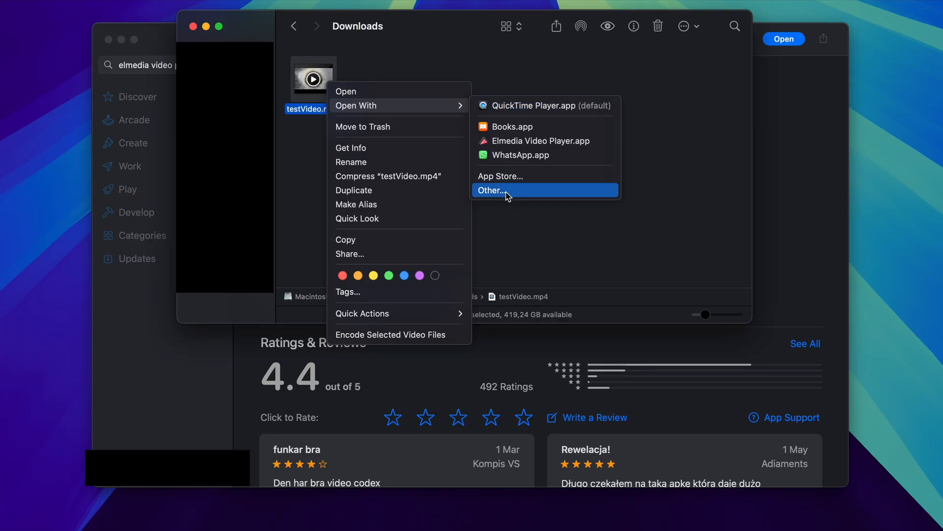
click(492, 190)
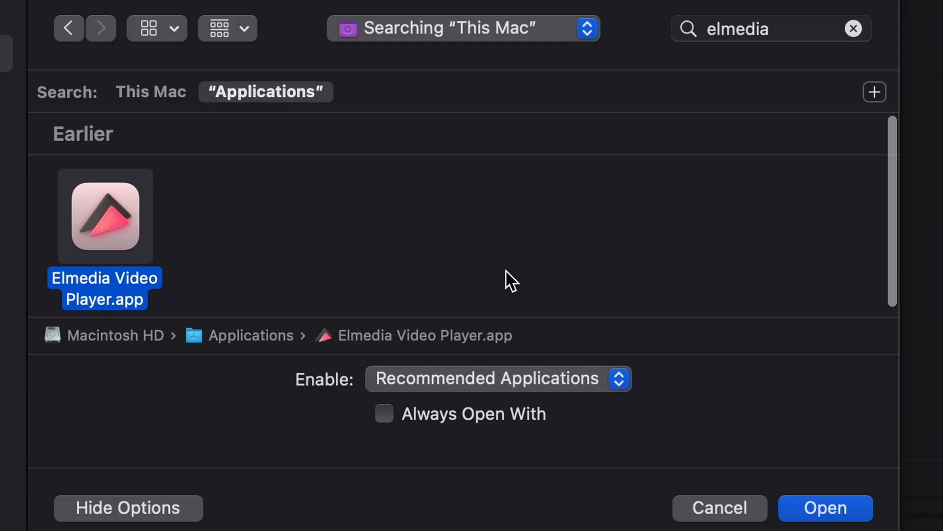
mouse_move(116, 252)
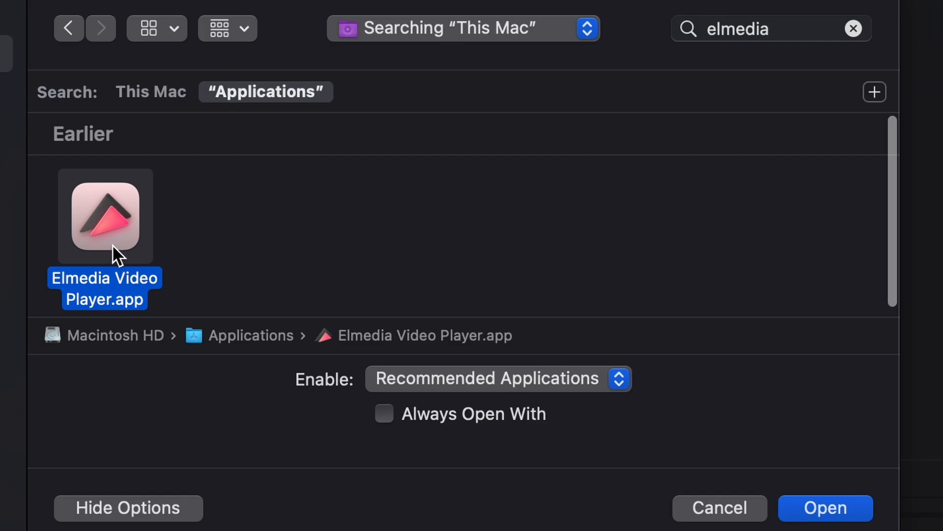
mouse_move(498, 426)
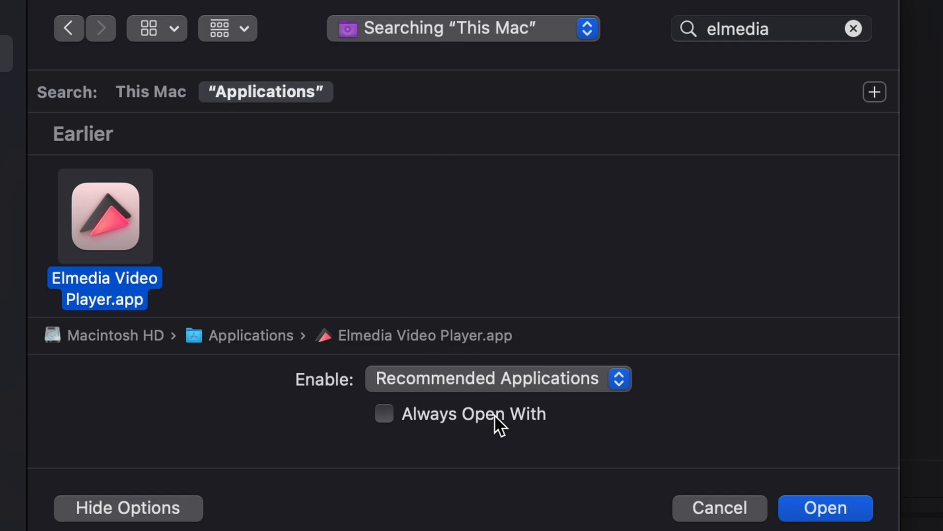
mouse_move(473, 433)
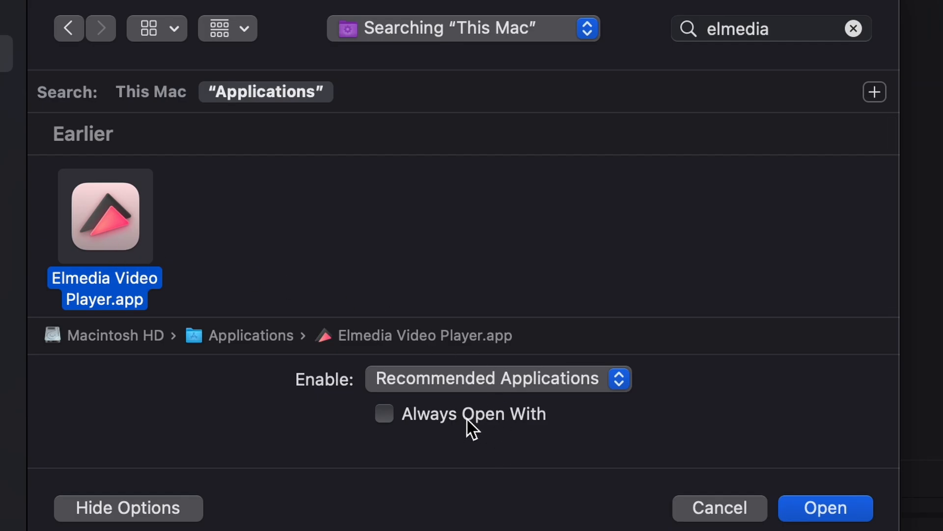
Enable Always Open With for Elmedia Video Player.app and open testVideo.mp4 with it.
click(384, 414)
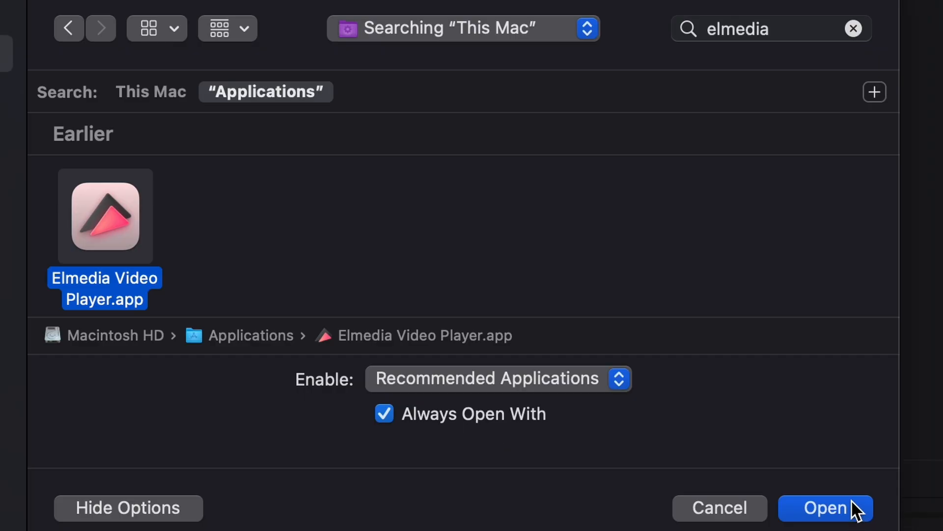
click(826, 507)
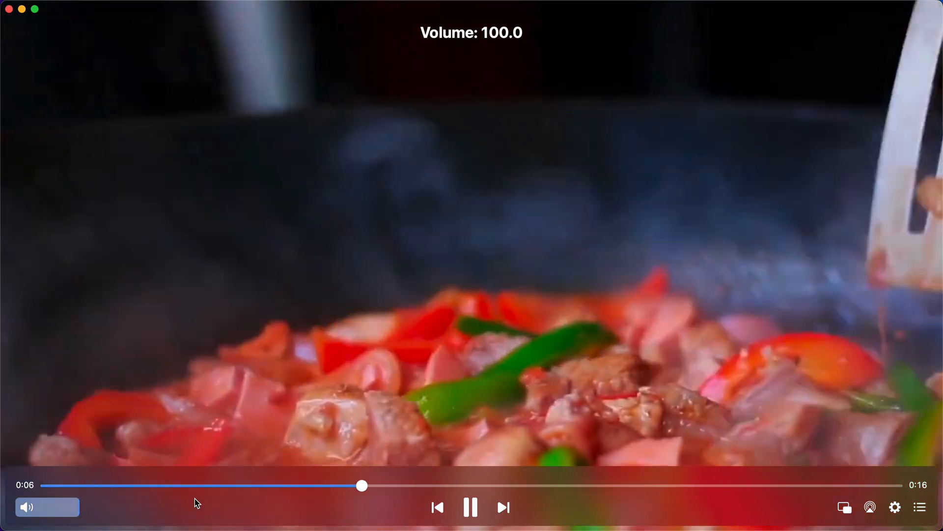
Review the Playback settings panel, then browse the Subtitles and Audio menus while paused at 0:07.
click(894, 507)
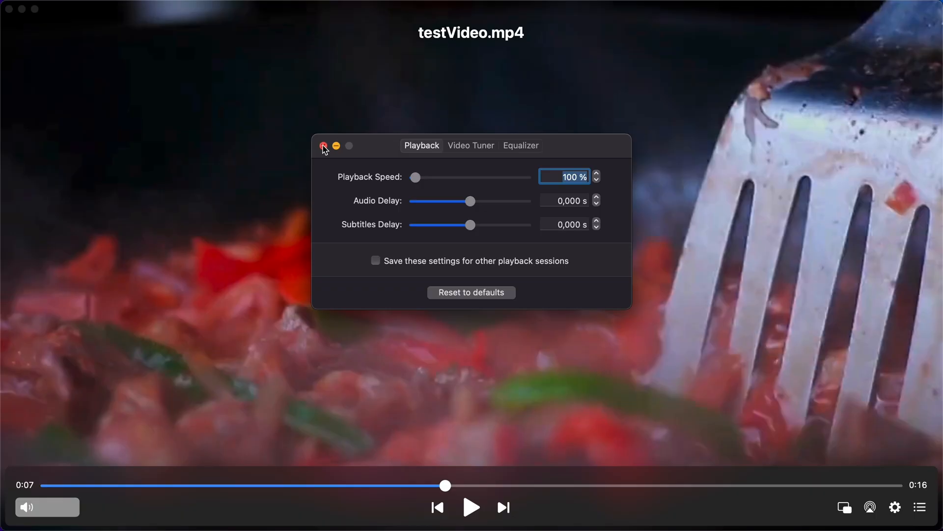
click(324, 146)
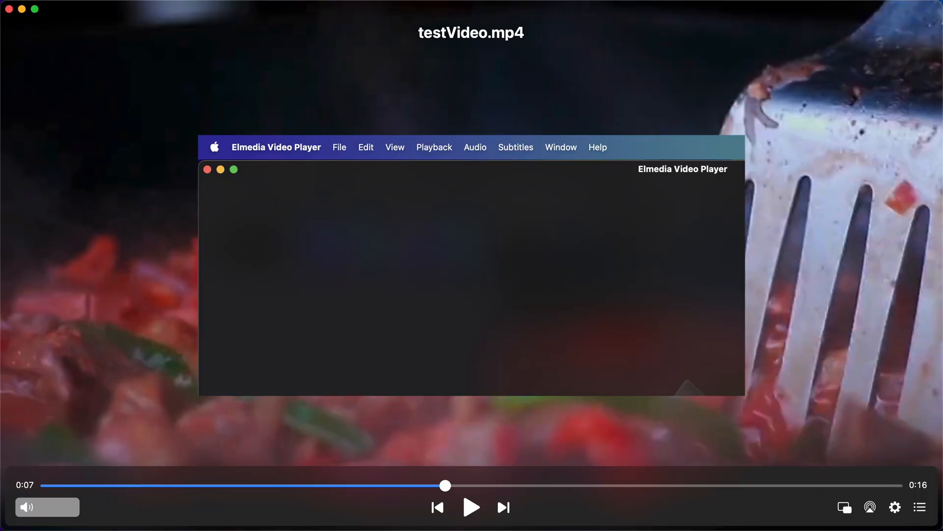
click(515, 147)
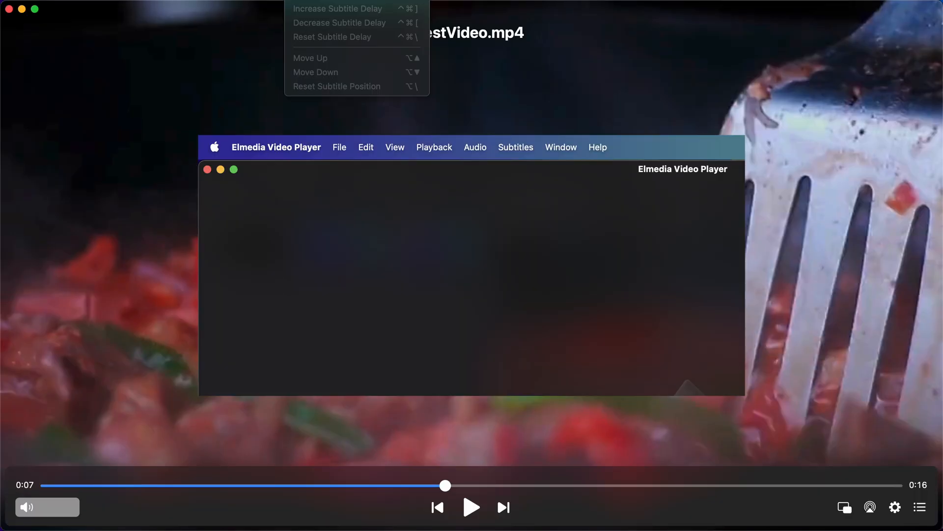
click(475, 146)
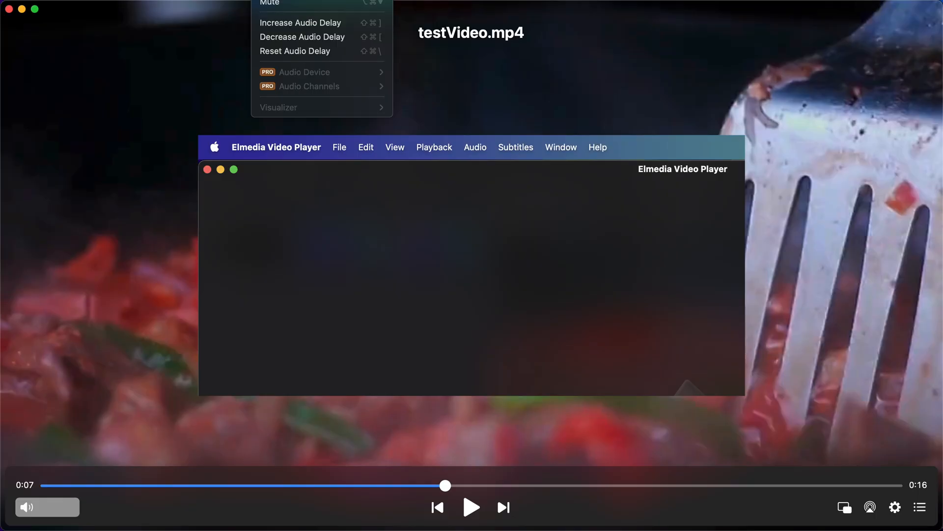